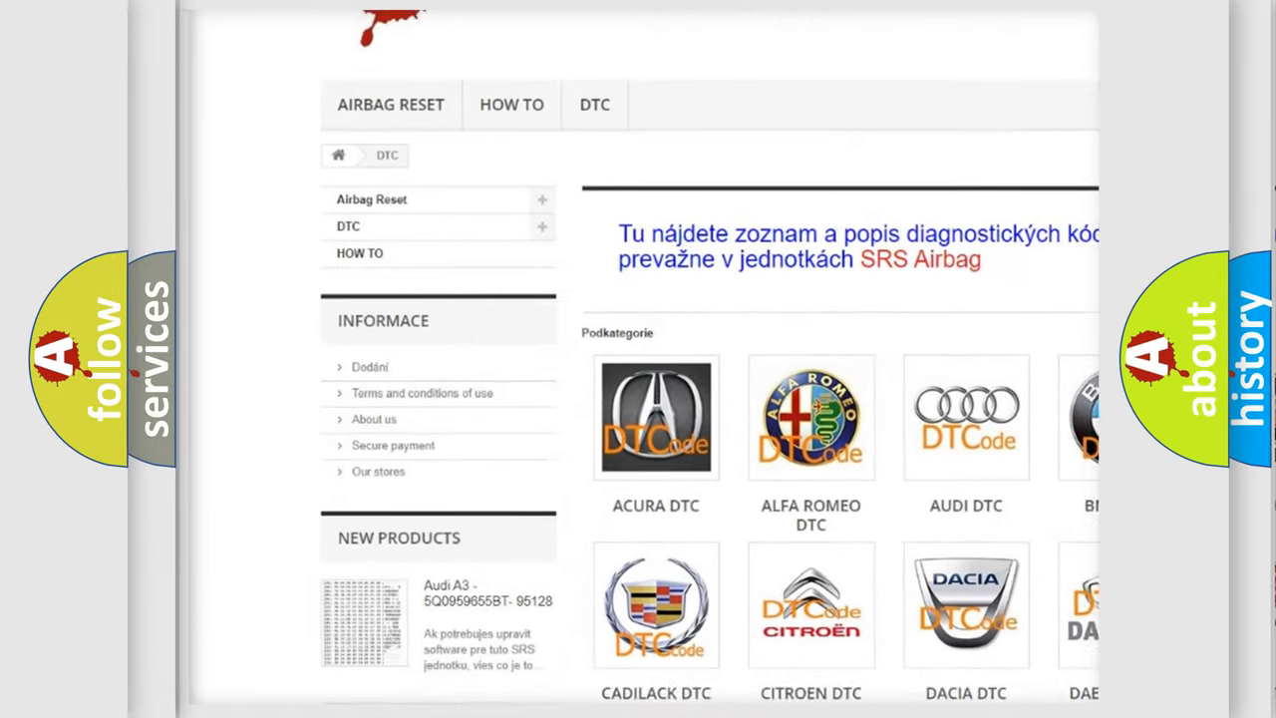
scroll(down, 3)
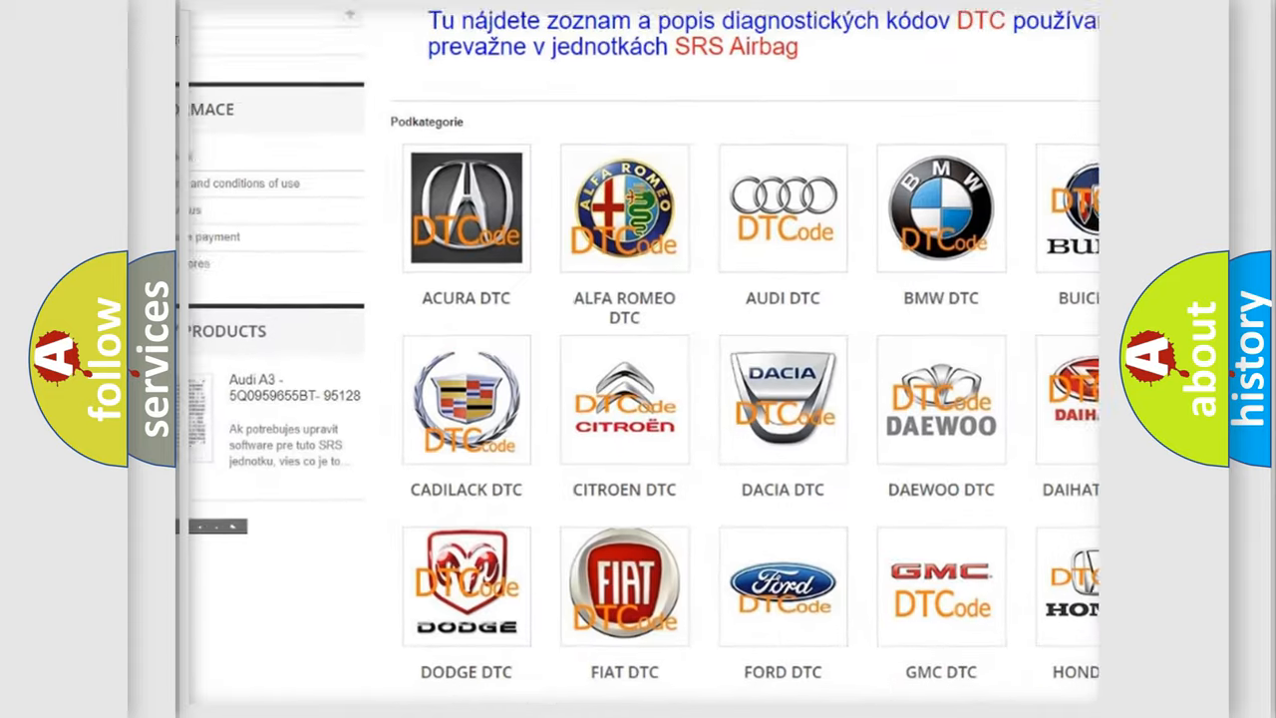